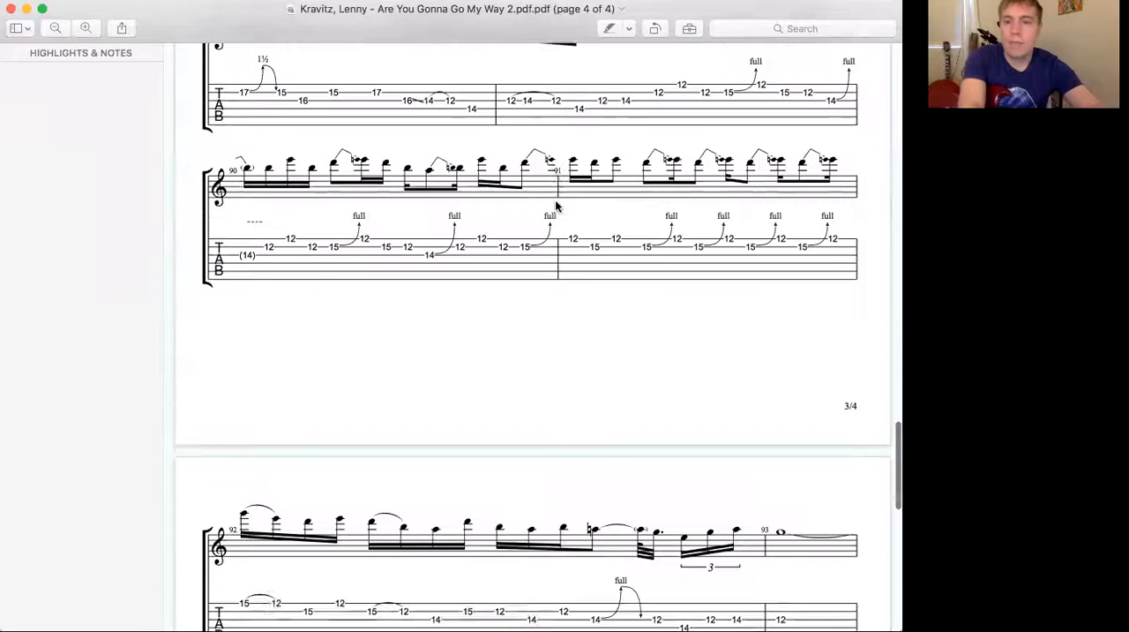
scroll(up, 3)
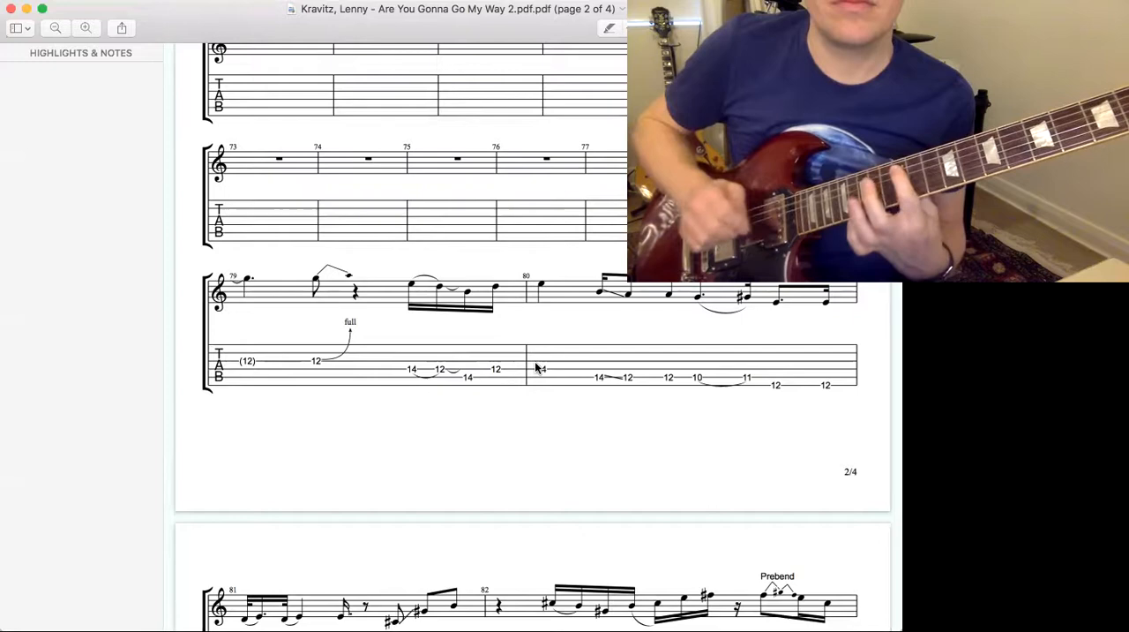
scroll(down, 3)
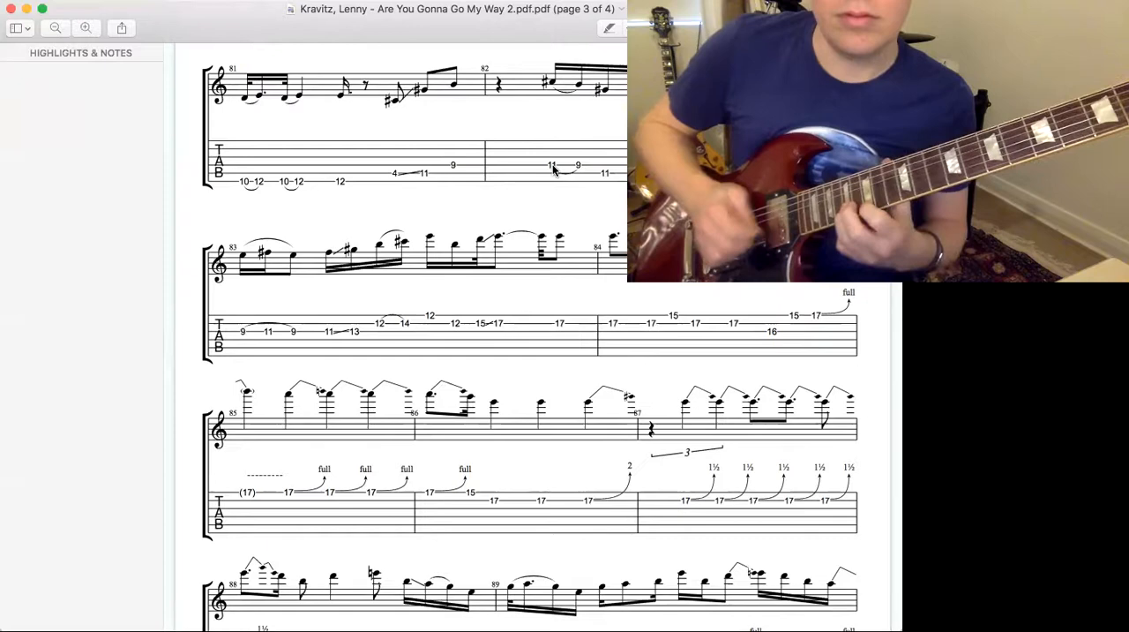
scroll(down, 3)
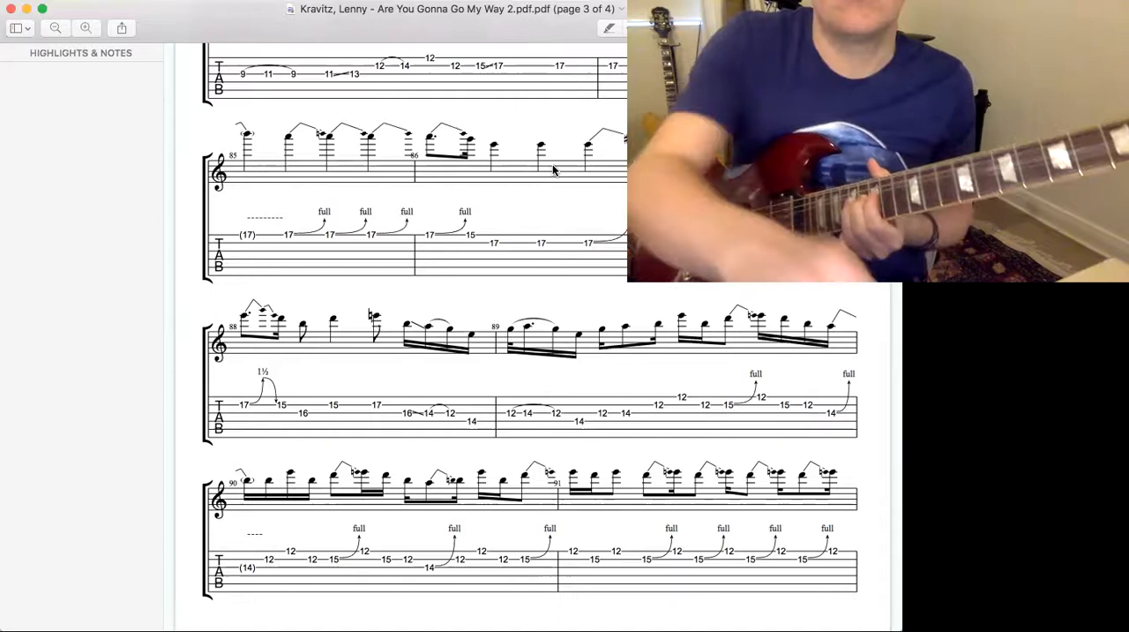
scroll(down, 3)
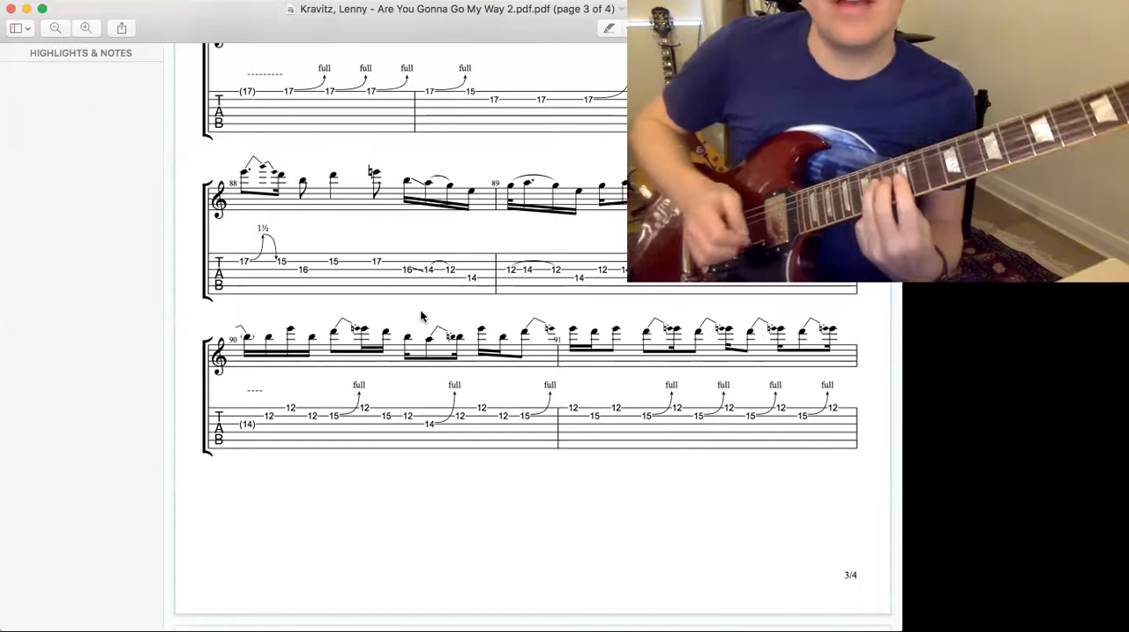
scroll(down, 3)
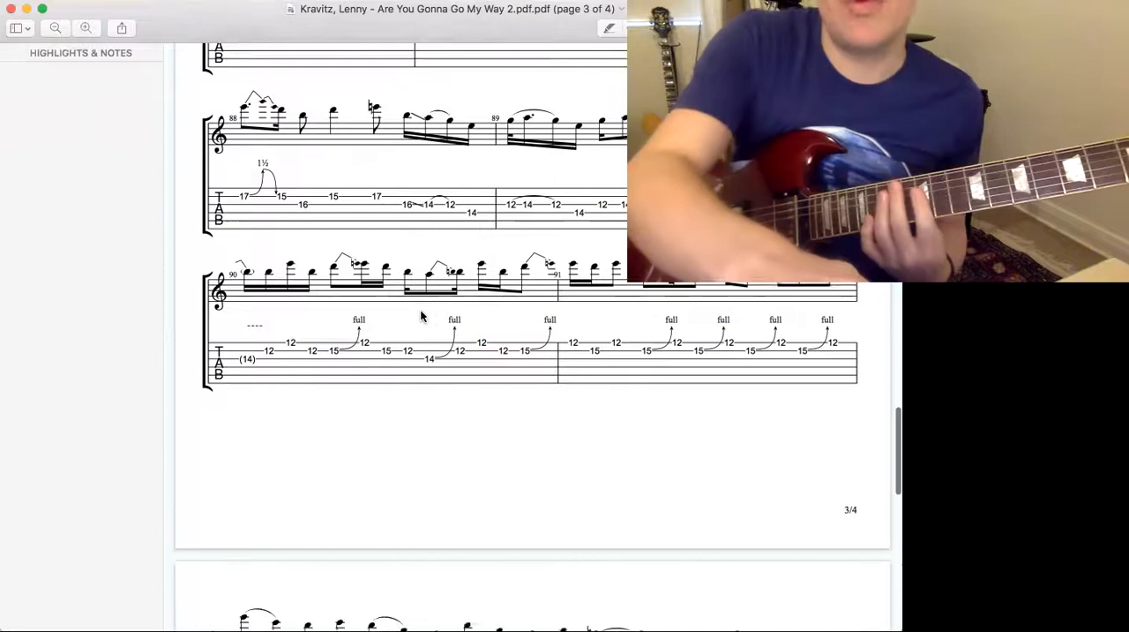
scroll(down, 3)
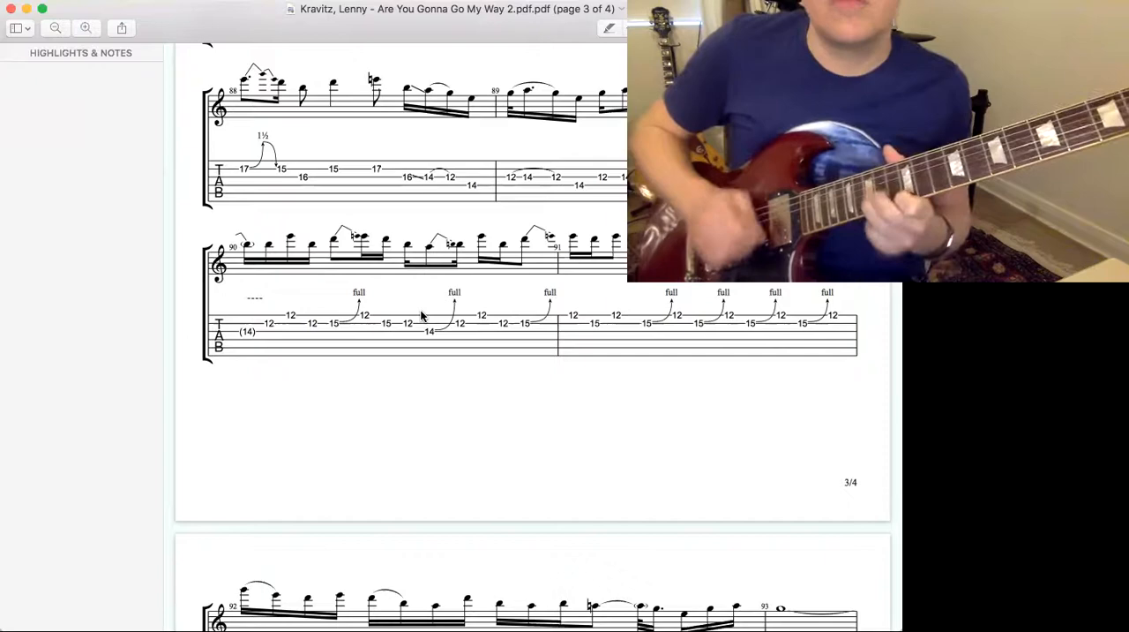
scroll(down, 3)
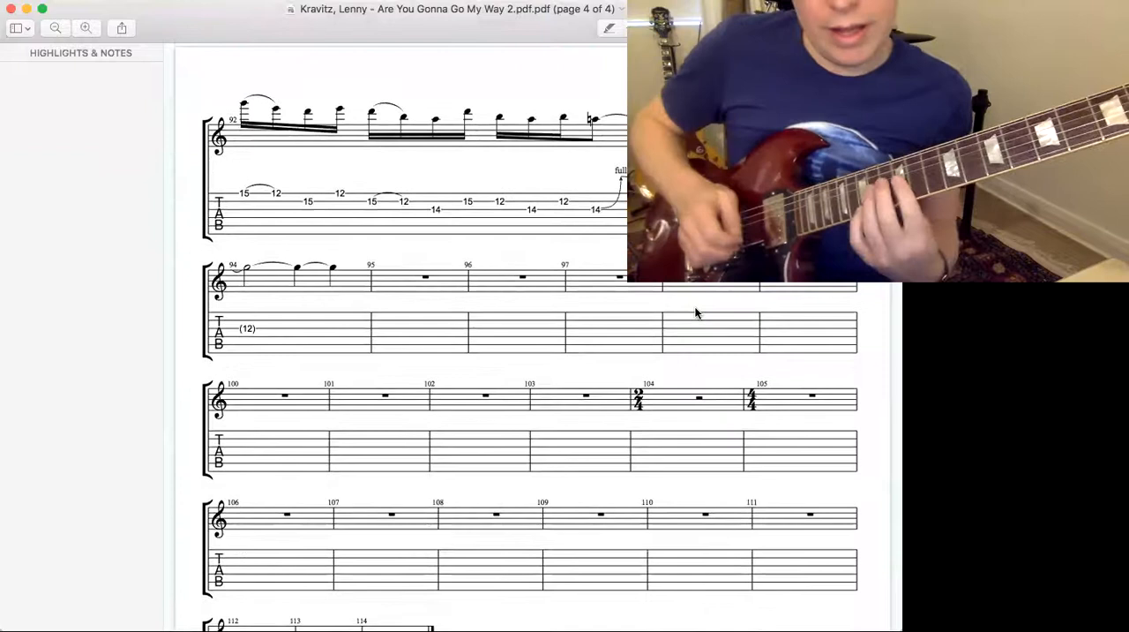